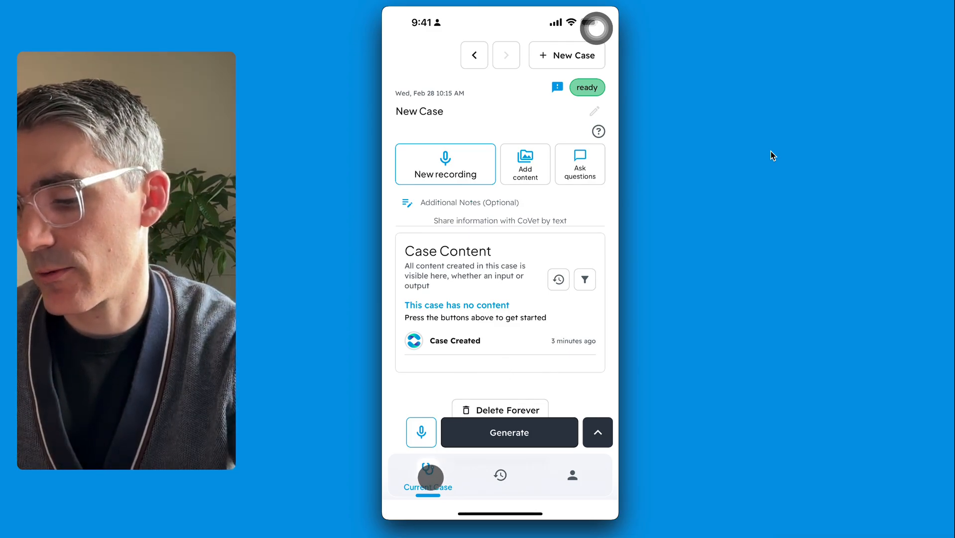
Check the past cases list, return to the new case, and open its recording screen
left_click(500, 475)
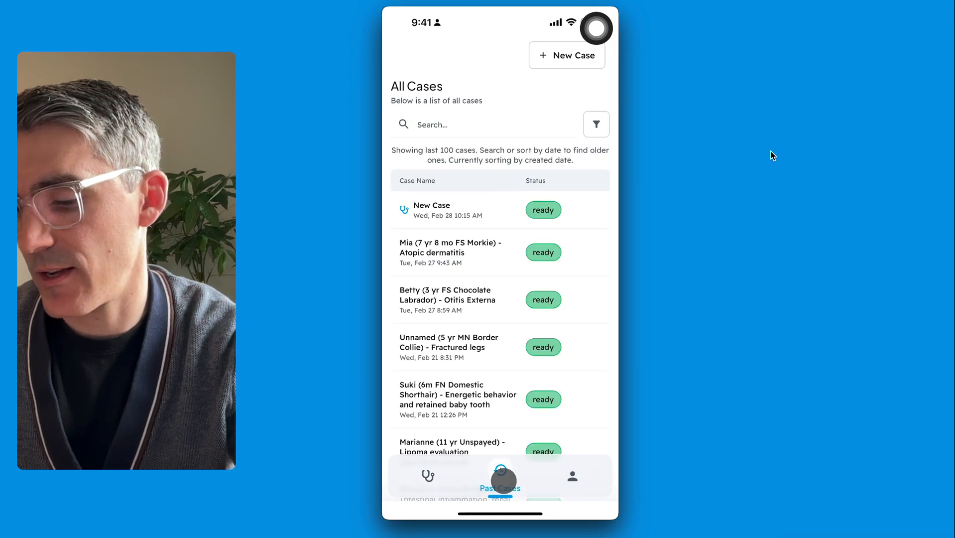
left_click(571, 475)
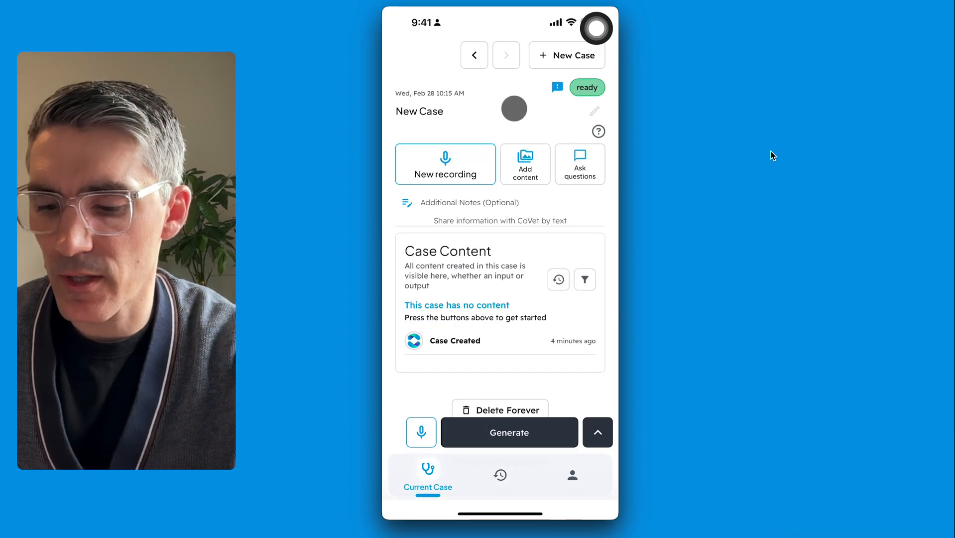
left_click(445, 164)
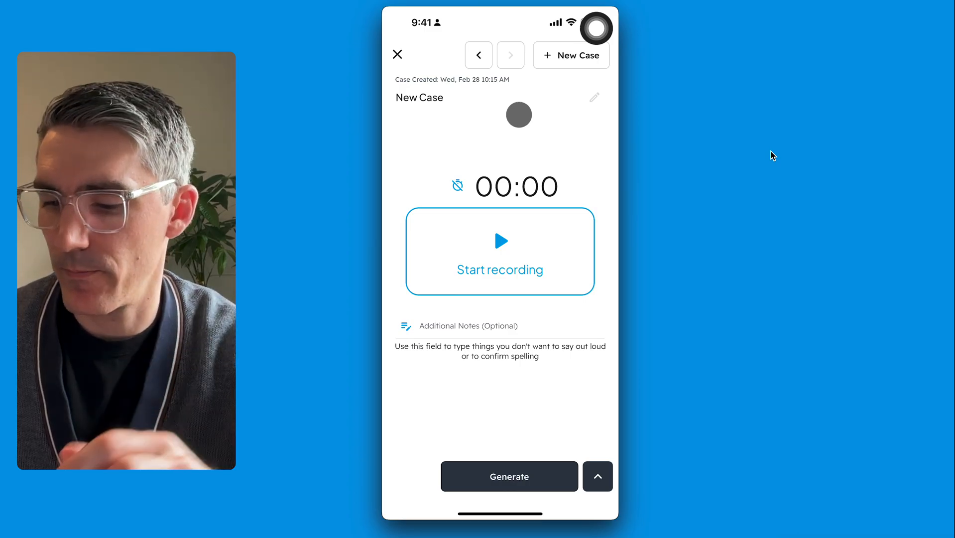
Start recording the consultation audio for the new case
left_click(500, 251)
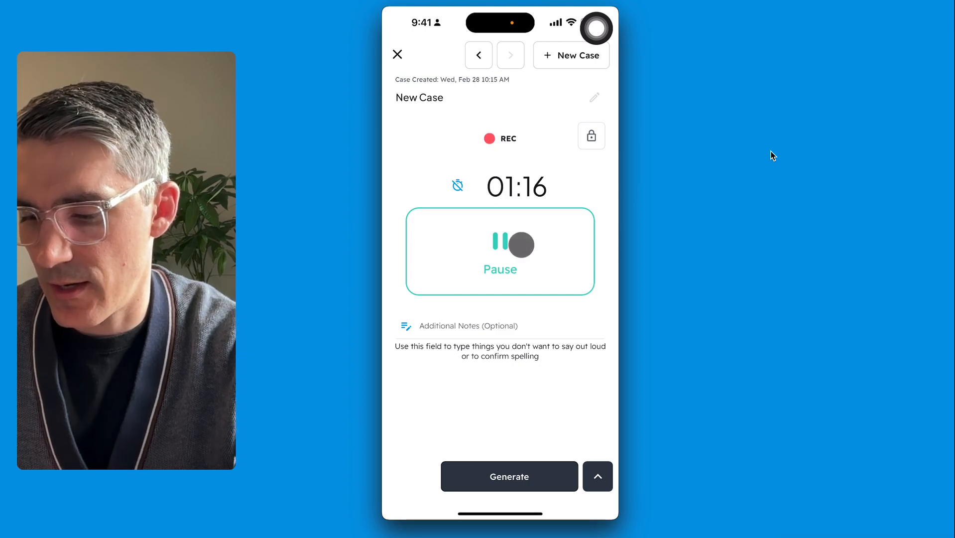
Pause and end the recording so it transcribes and titles the case for Lucy
left_click(500, 251)
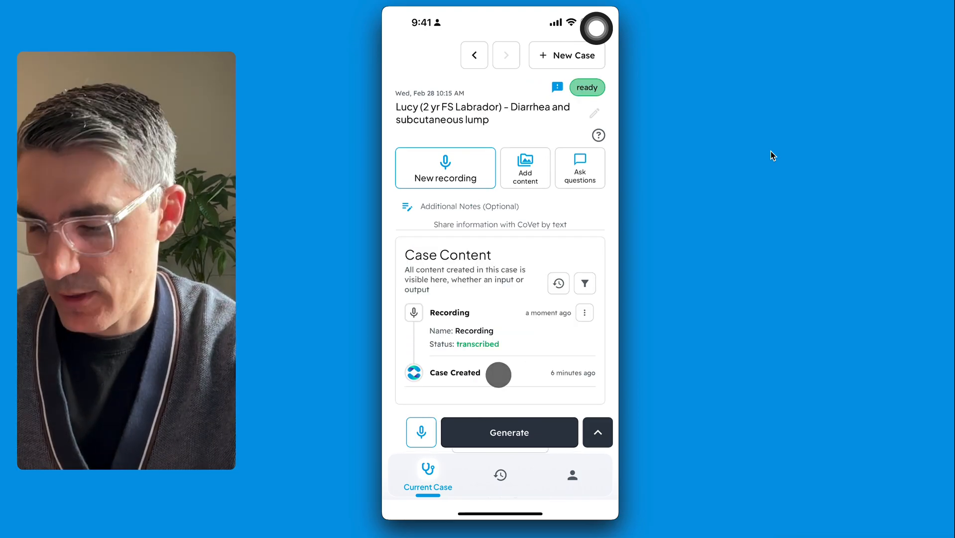
left_click(449, 312)
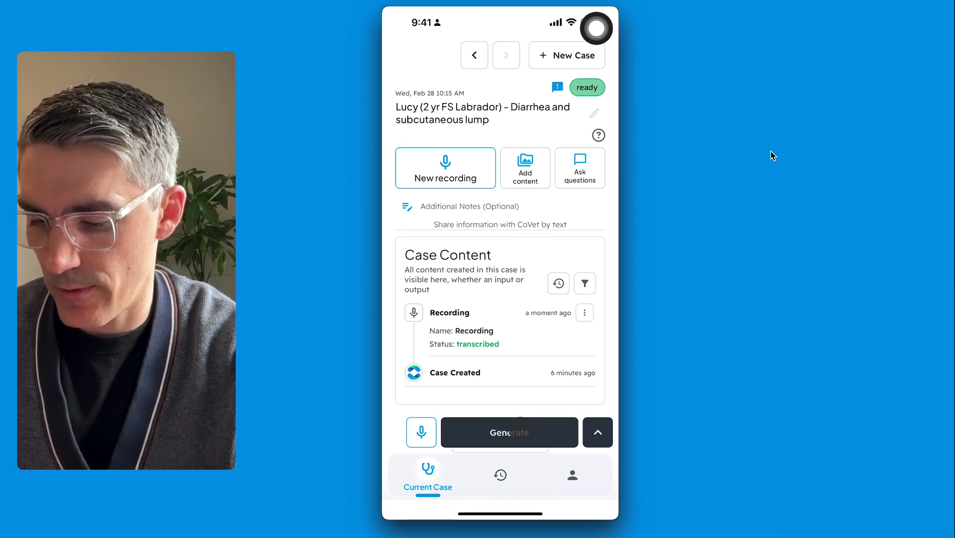
Generate a record using the SOAP - With Default Normals template
left_click(509, 432)
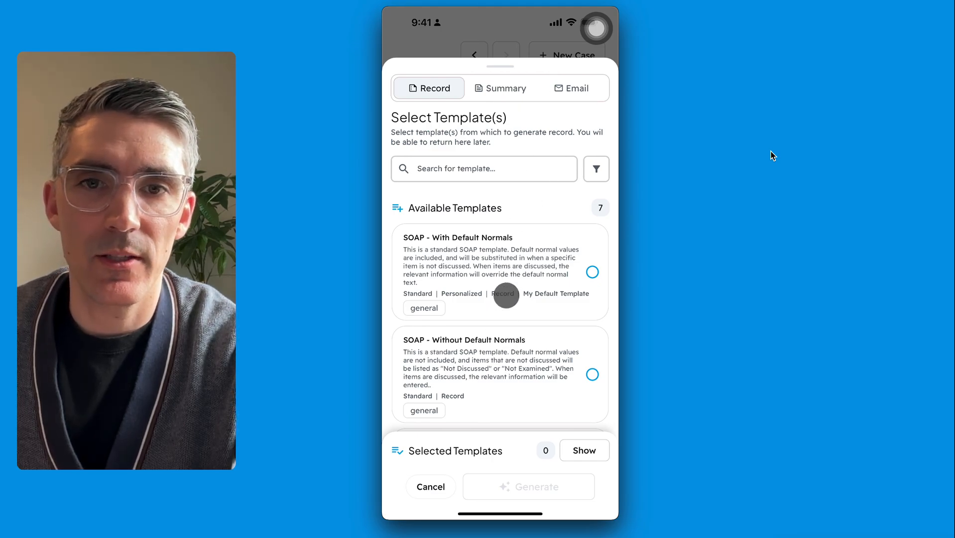
left_click(592, 272)
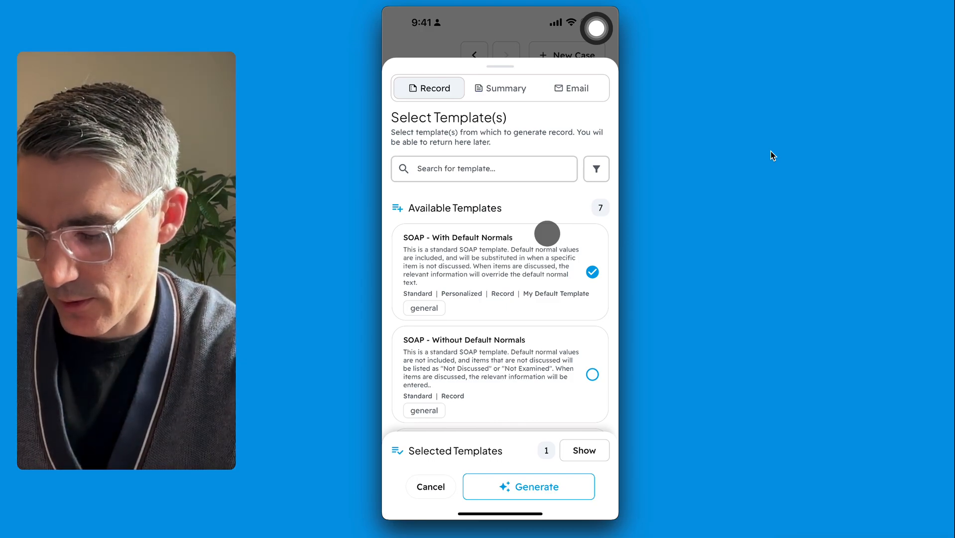
left_click(529, 486)
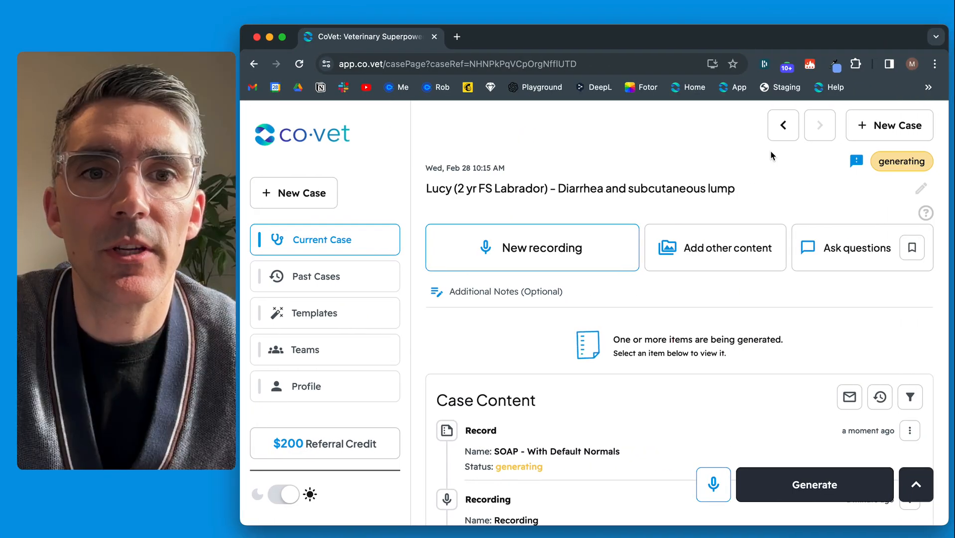
mouse_move(453, 205)
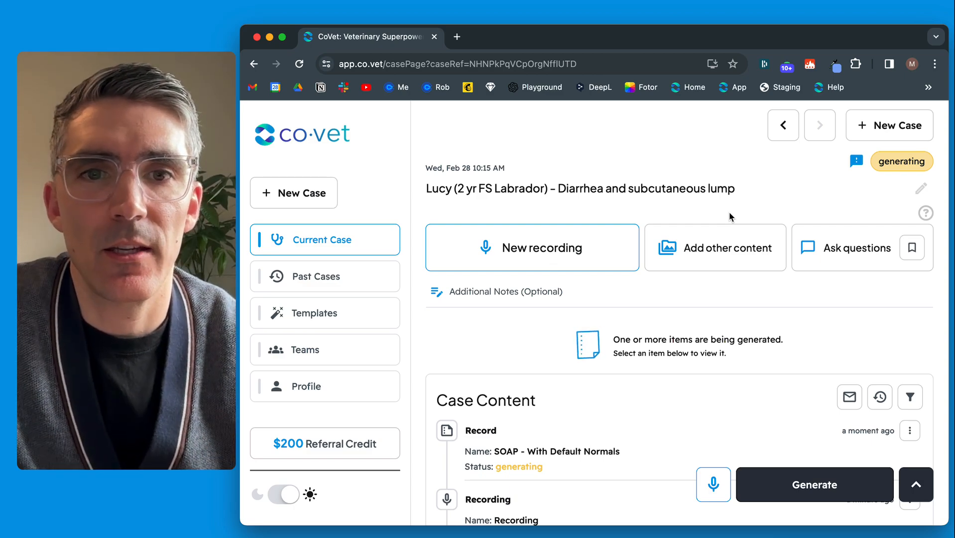
Open Lucy's case in the web app while the SOAP record is generating
left_click(579, 188)
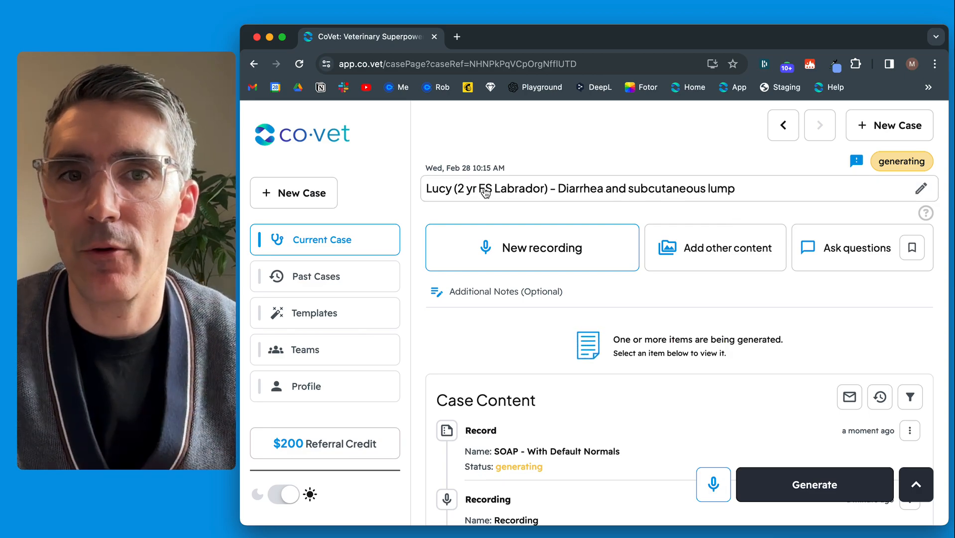
mouse_move(414, 241)
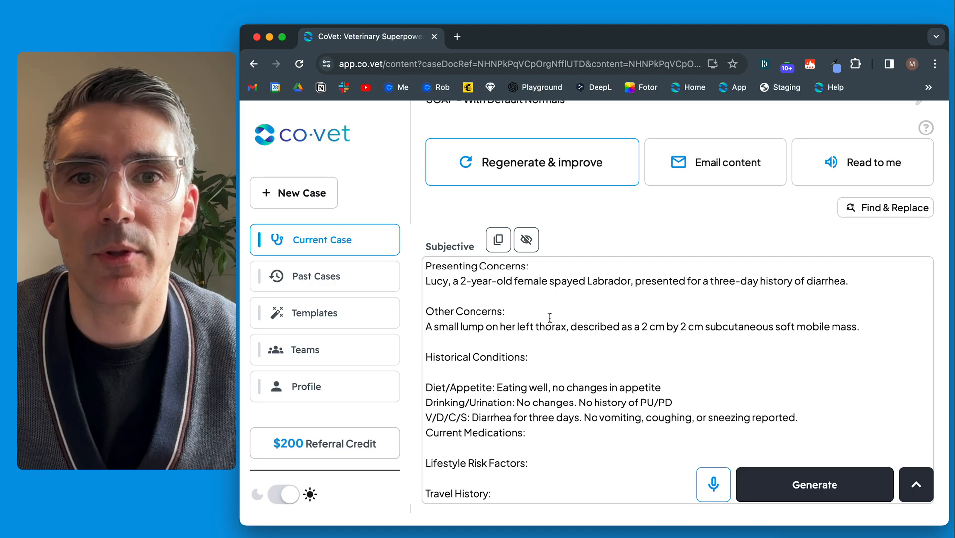
Scroll through the Subjective, Objective, Assessment and Plan sections of Lucy's record
scroll("down", 3)
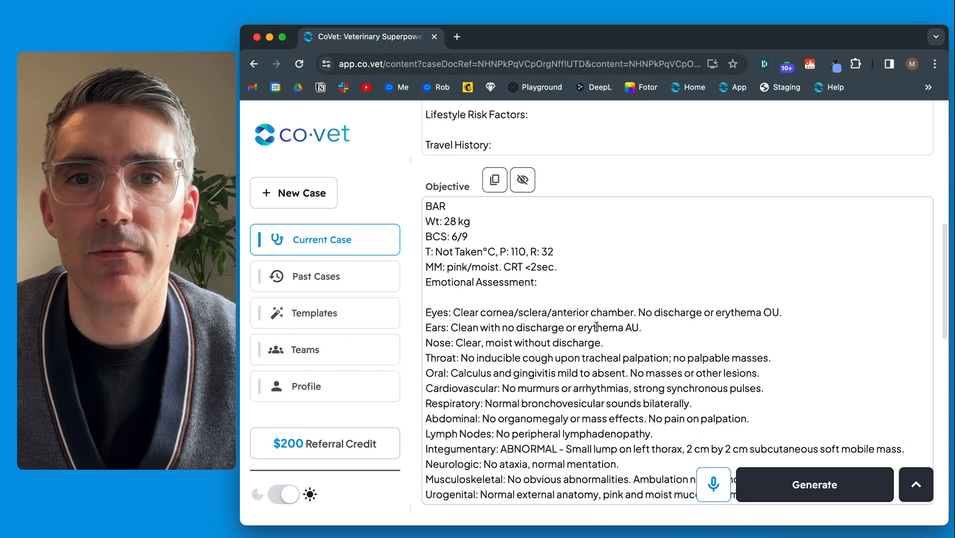
scroll("down", 3)
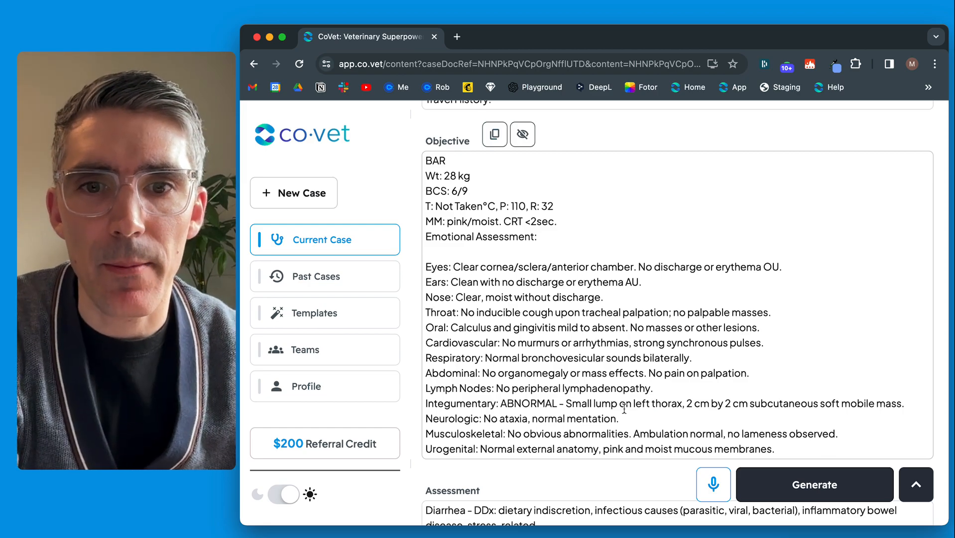
scroll("down", 3)
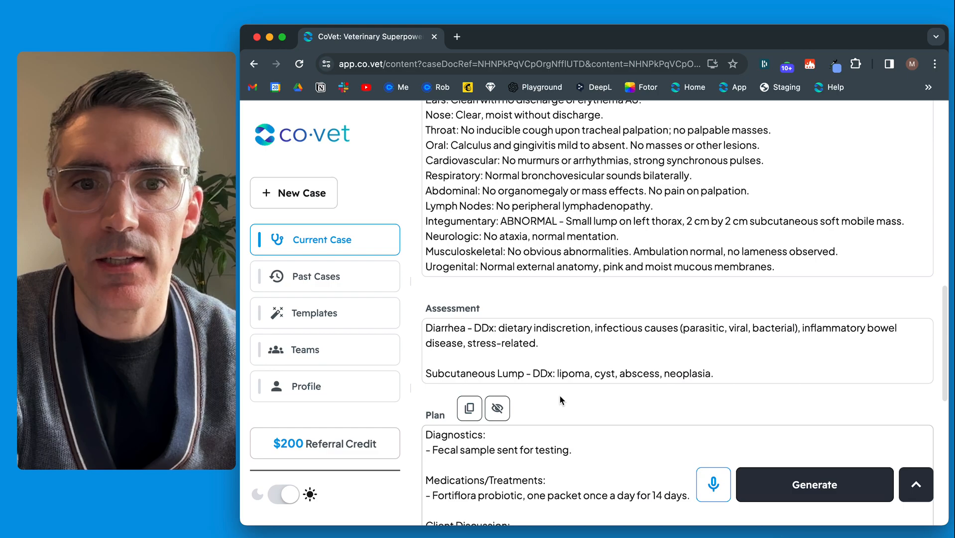
scroll("down", 3)
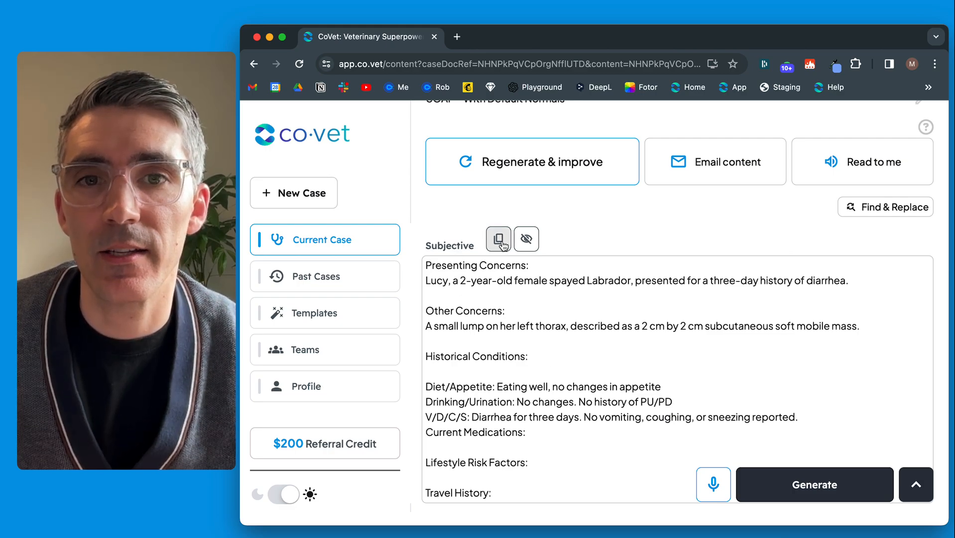
Copy the entire SOAP record content from the Generate arrow menu
left_click(497, 239)
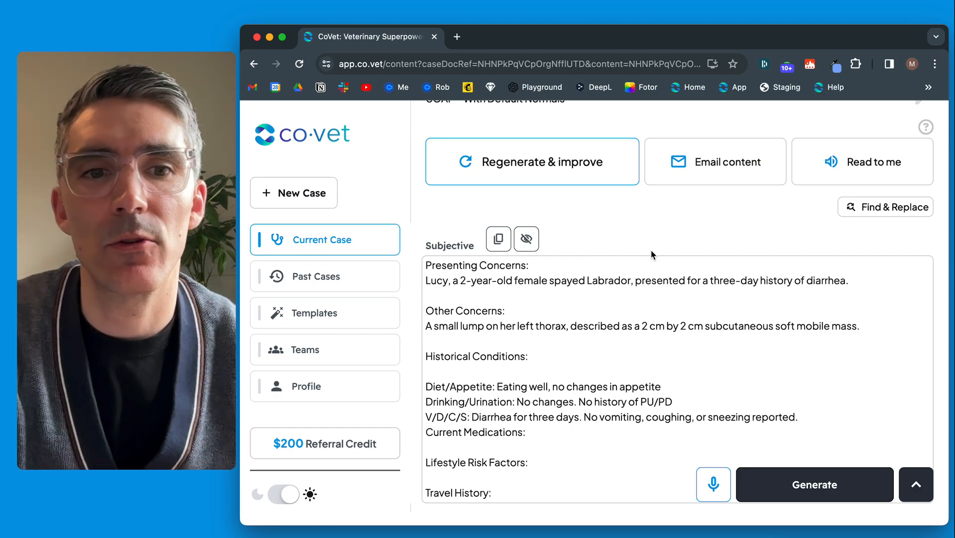
left_click(916, 484)
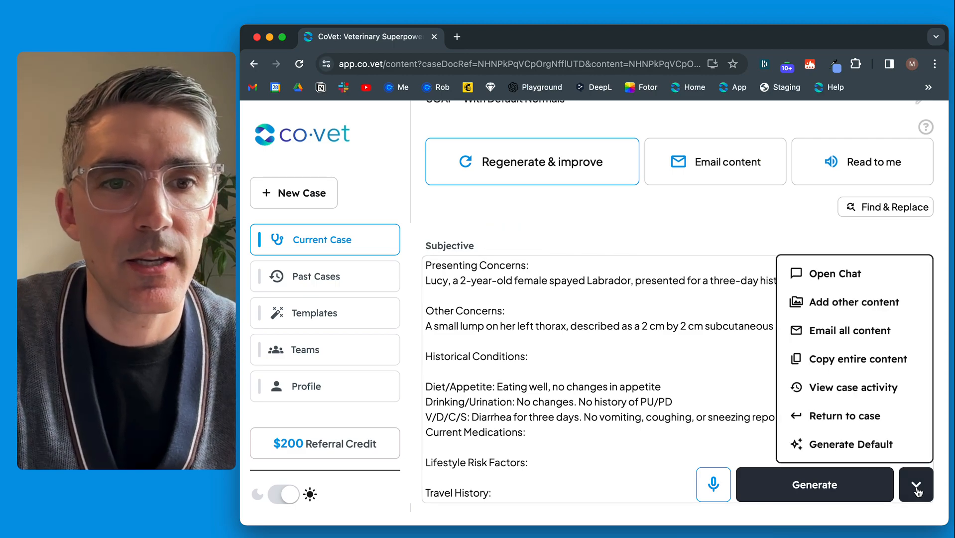
left_click(916, 484)
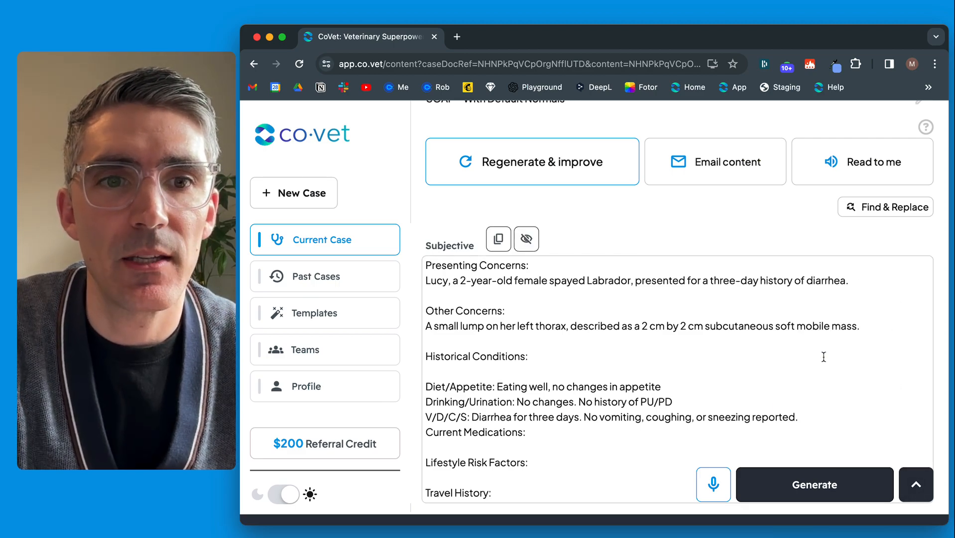
left_click(498, 239)
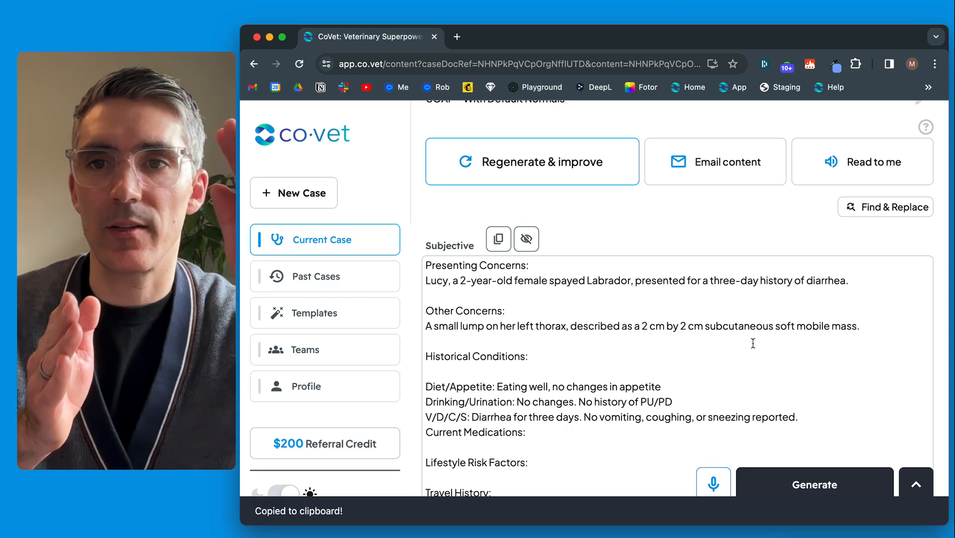